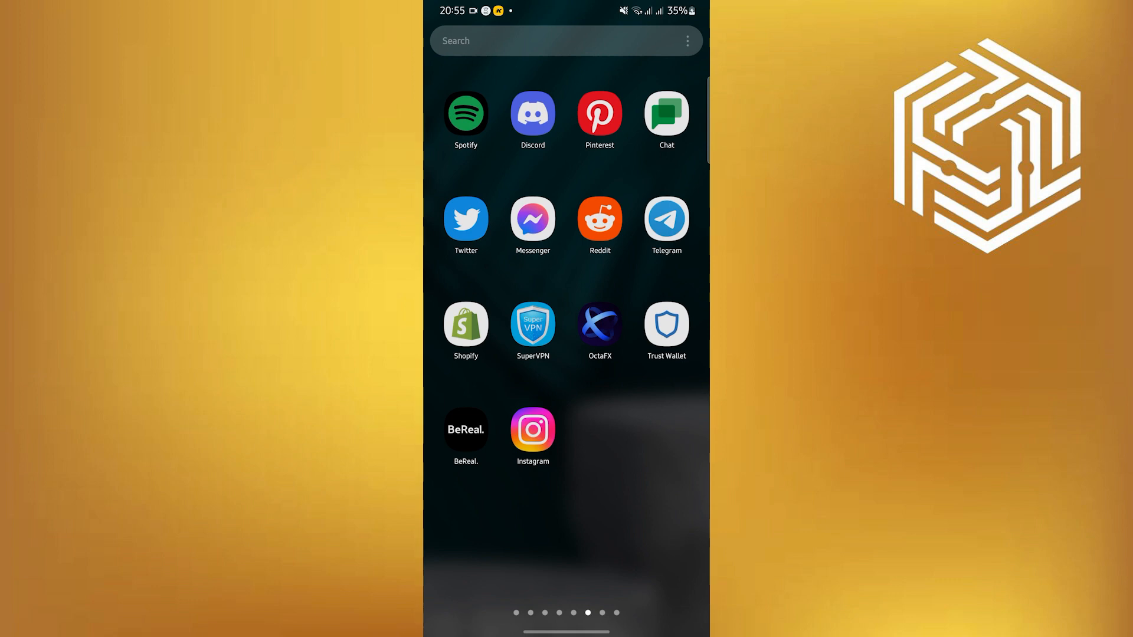
- Launch Messenger from the home screen to reach the chats list
left_click(532, 220)
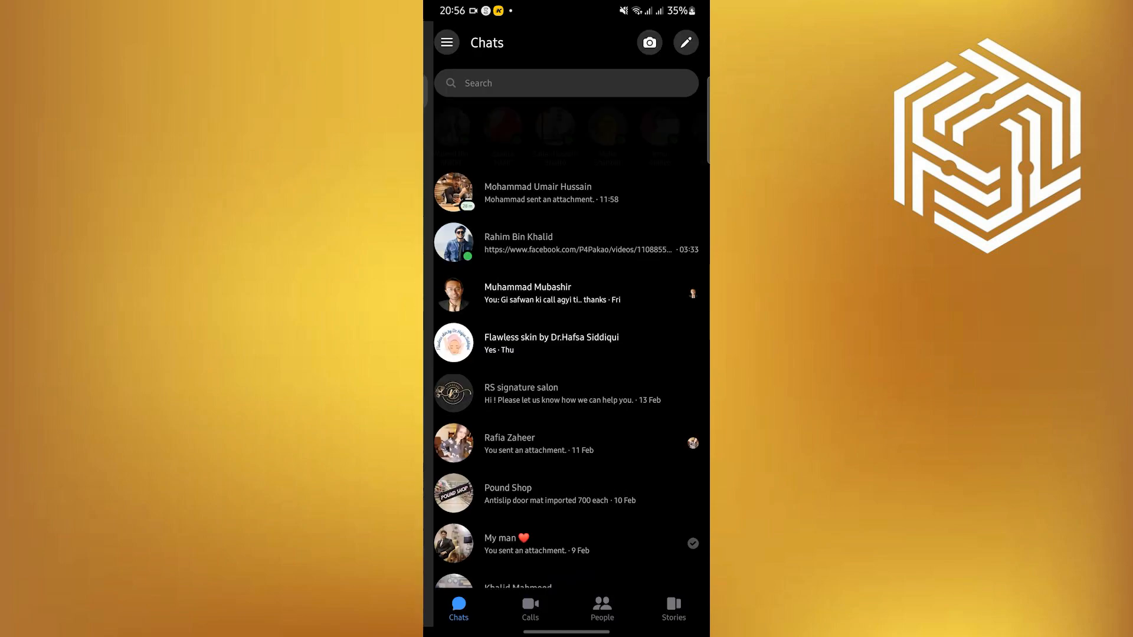
- Go to your profile menu and scroll down to Account settings
left_click(446, 43)
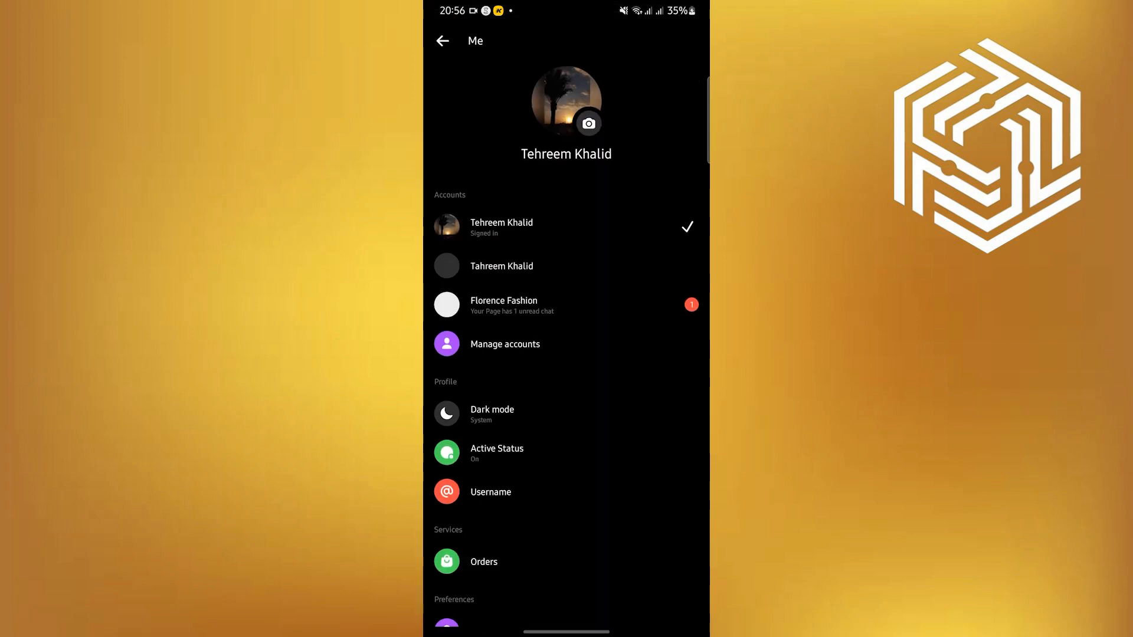
scroll("down", 3)
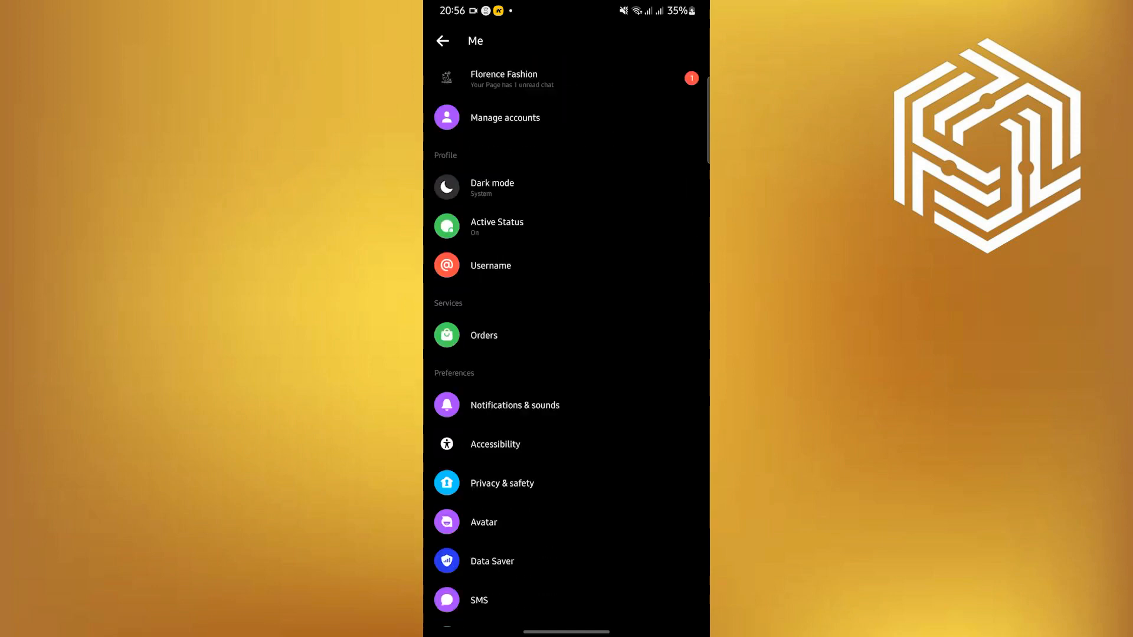
scroll("down", 3)
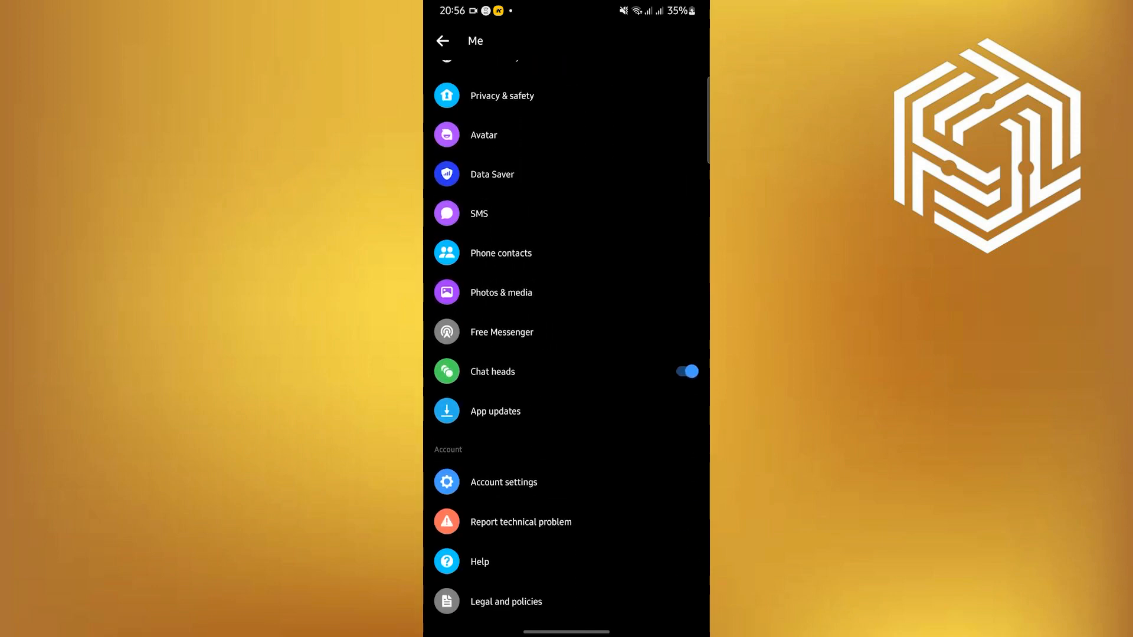
scroll("down", 3)
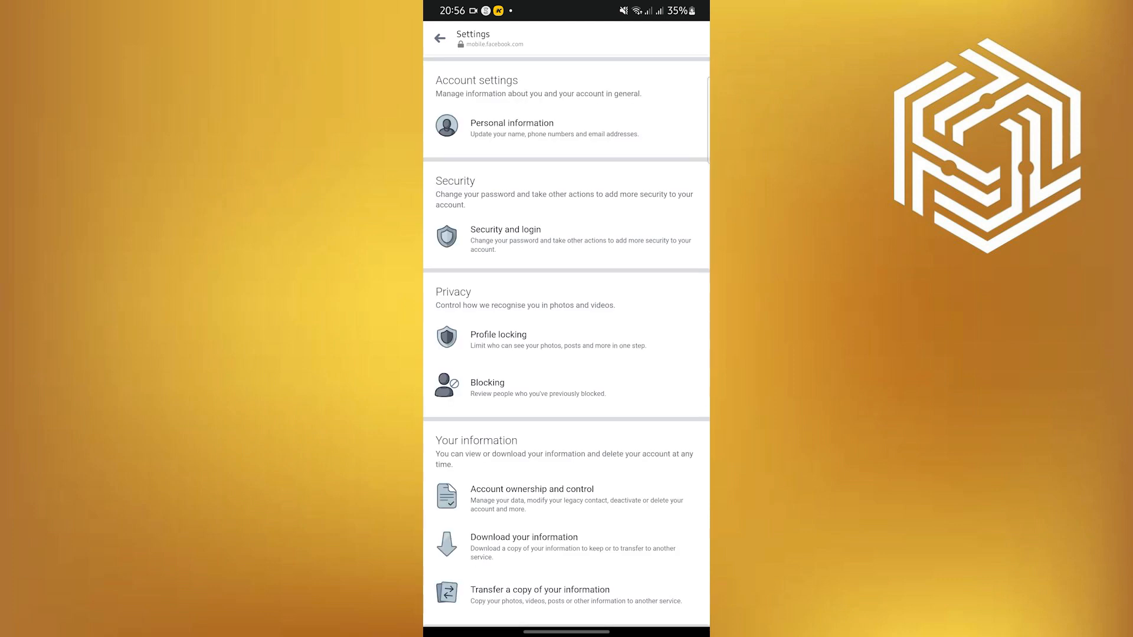
- Scroll the settings page to the Your information section with Download your information
scroll("down", 3)
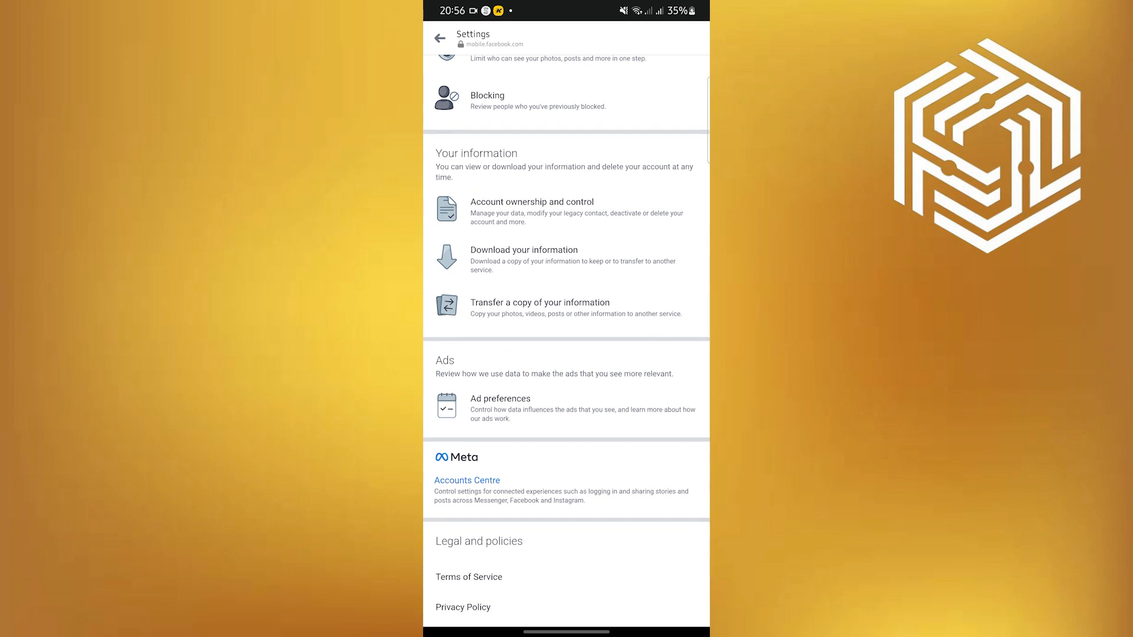
- Start a Download your information request and clear every data category except Messages
left_click(524, 250)
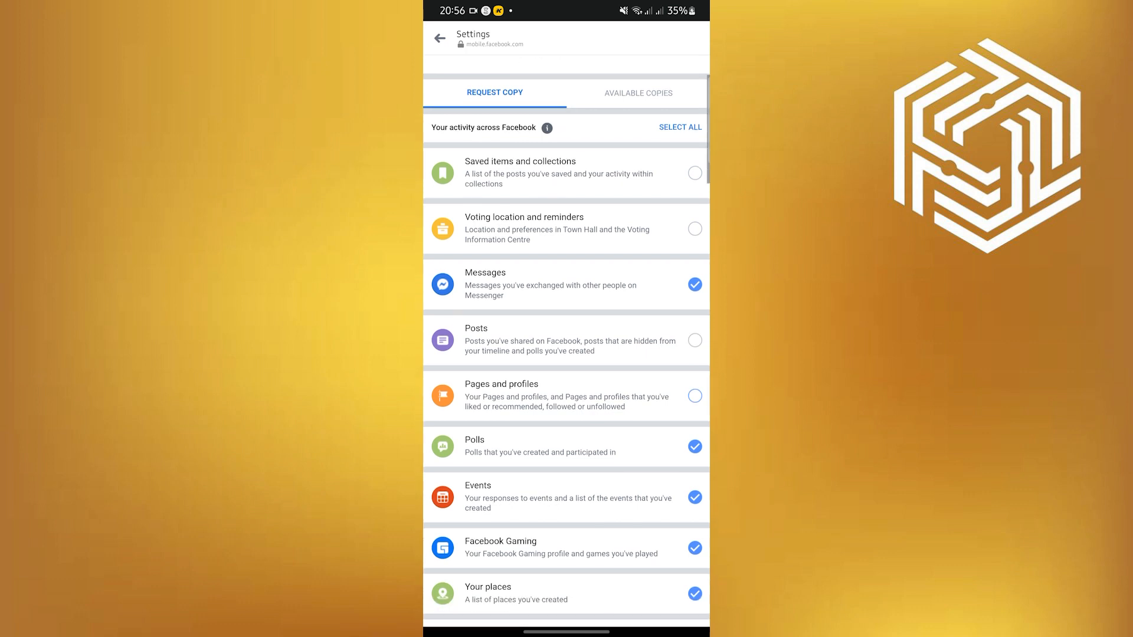
scroll("down", 3)
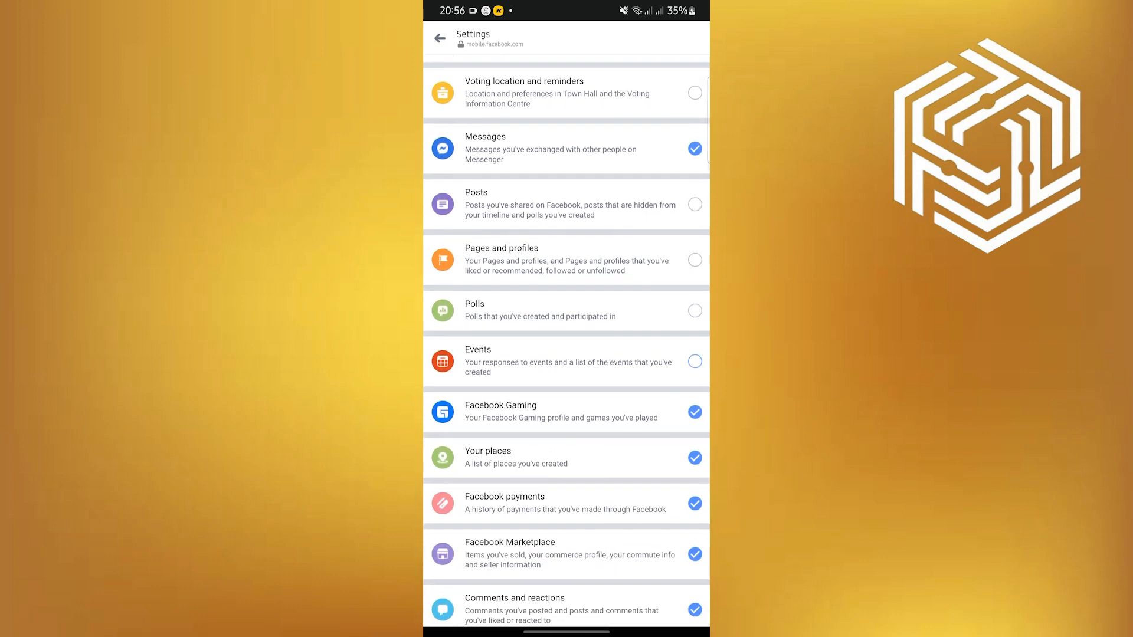
scroll("down", 3)
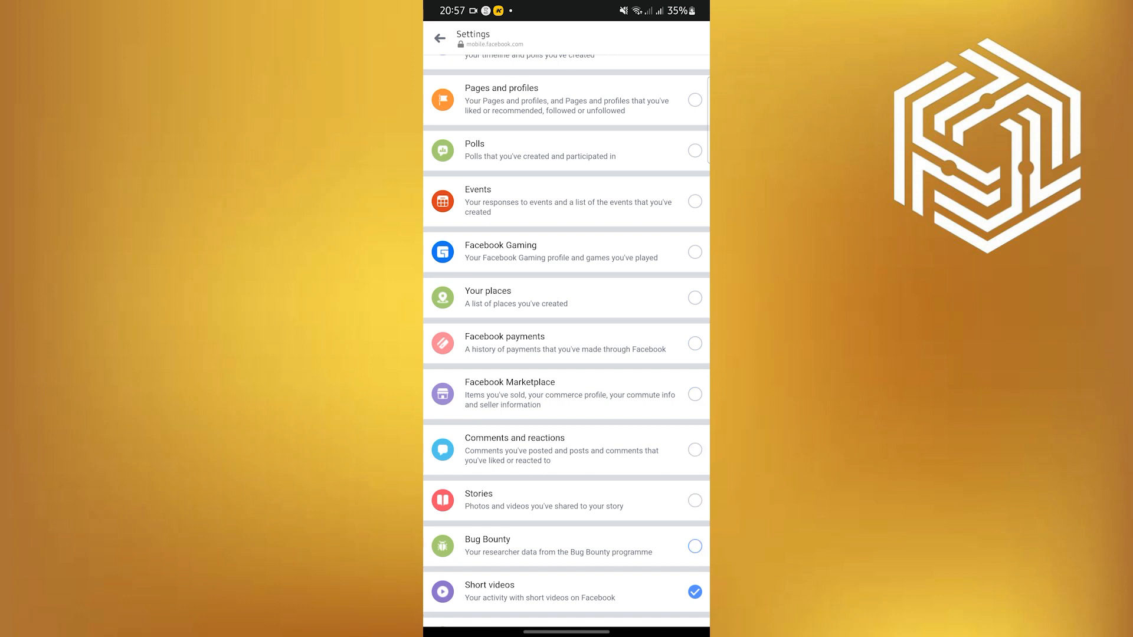
scroll("down", 3)
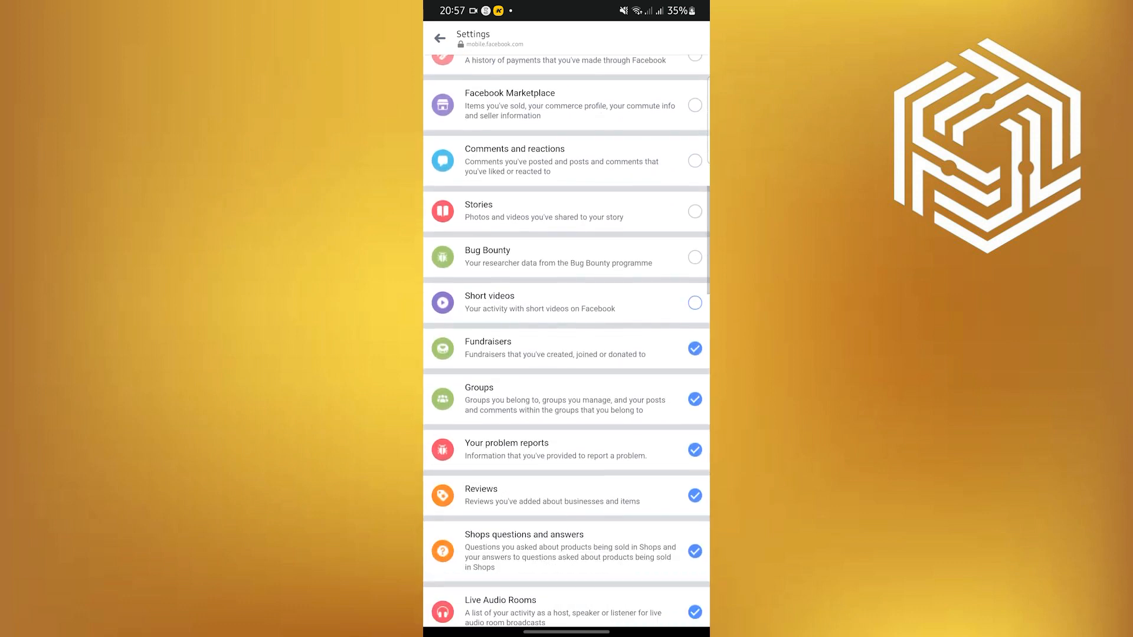
scroll("down", 3)
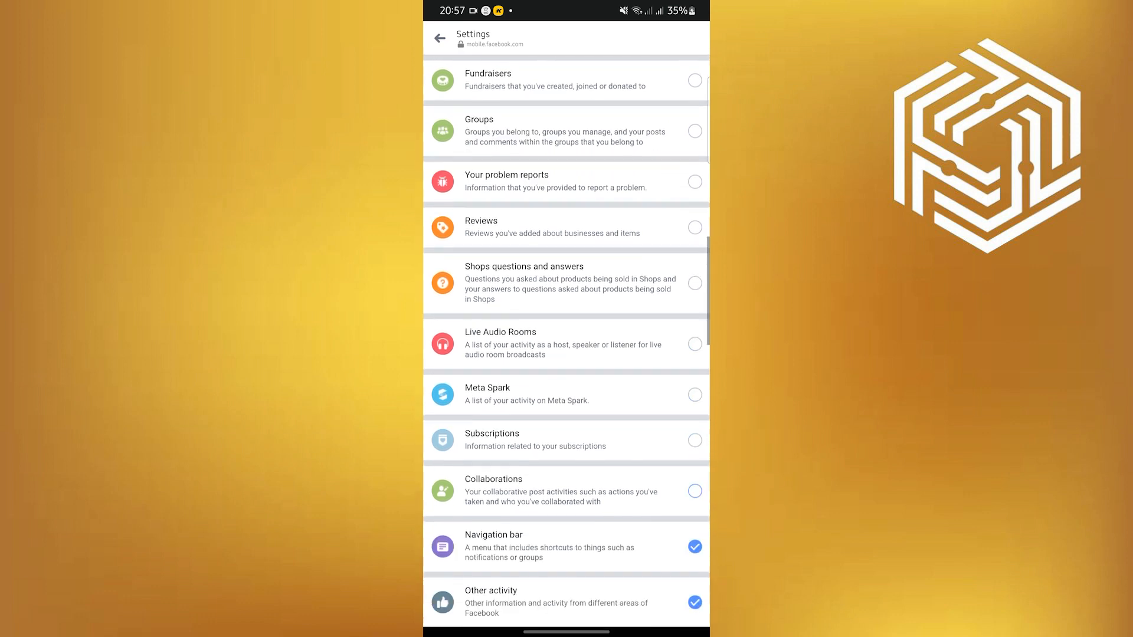
scroll("down", 3)
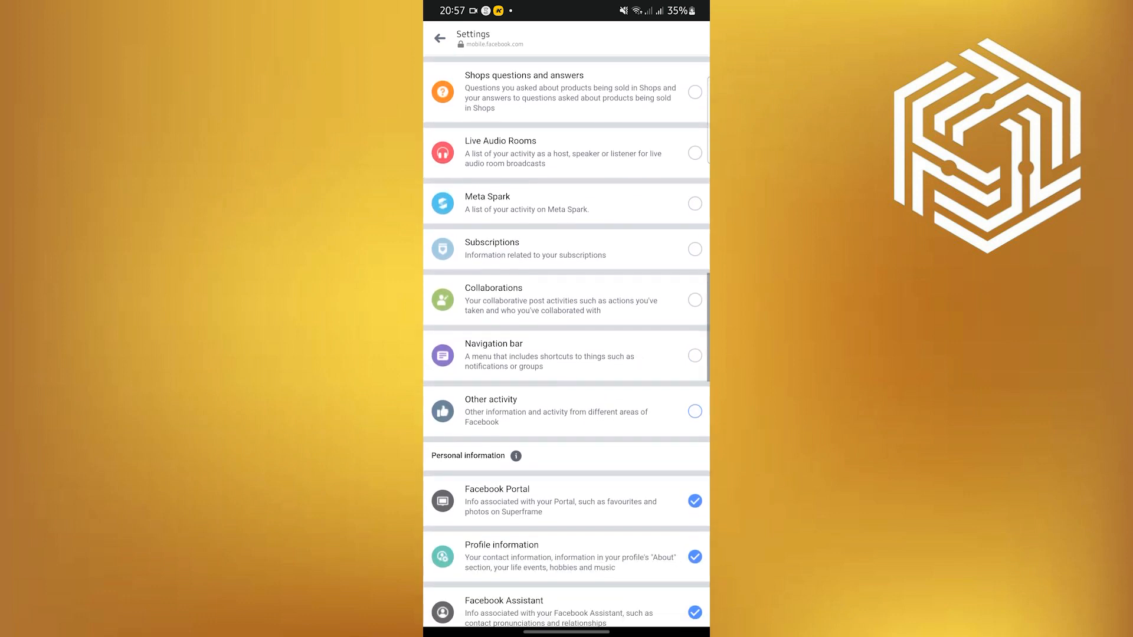
scroll("down", 3)
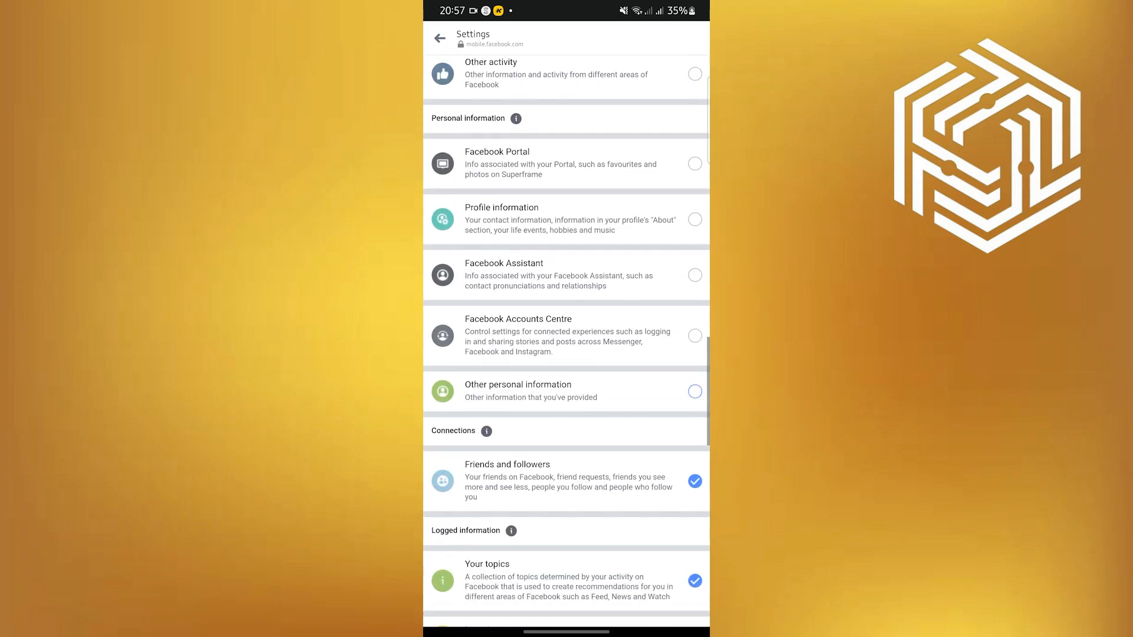
scroll("down", 3)
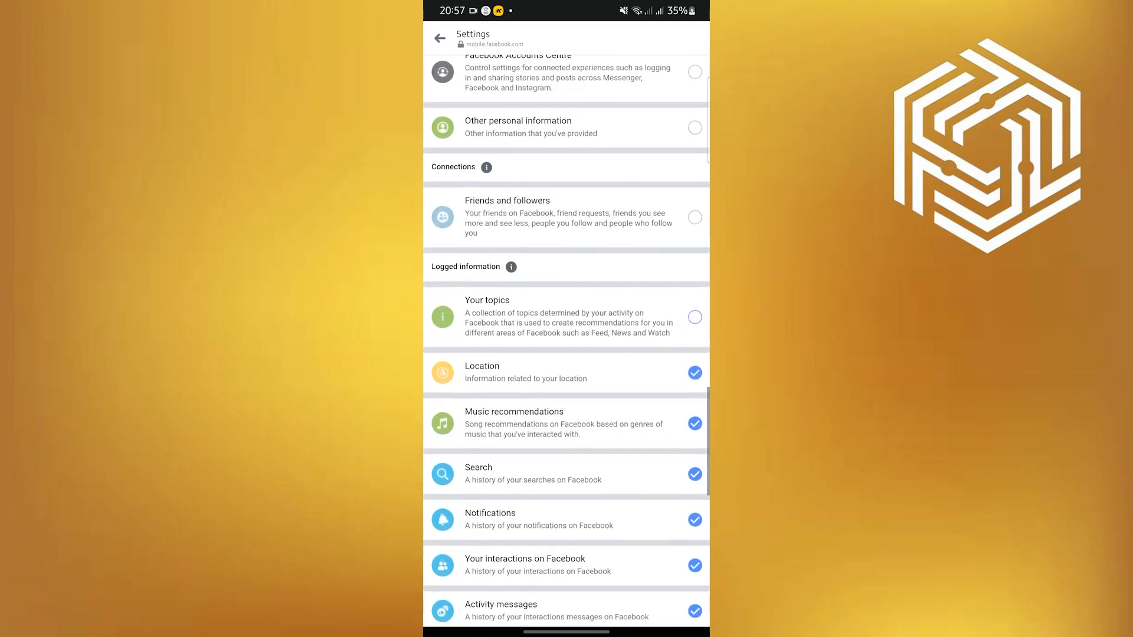
scroll("down", 3)
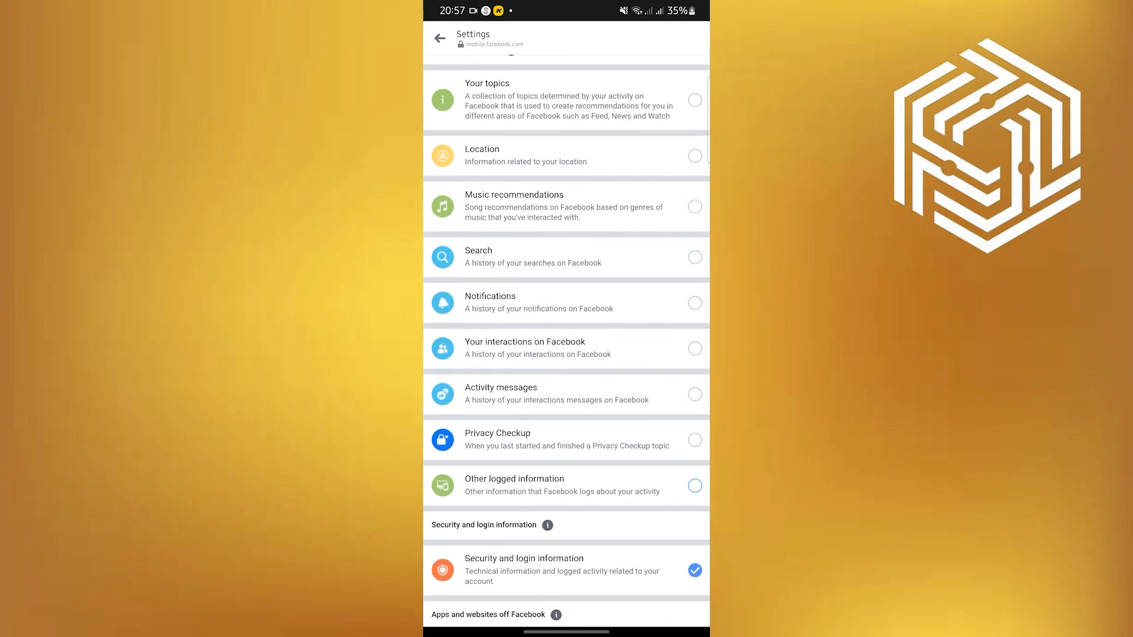
scroll("down", 3)
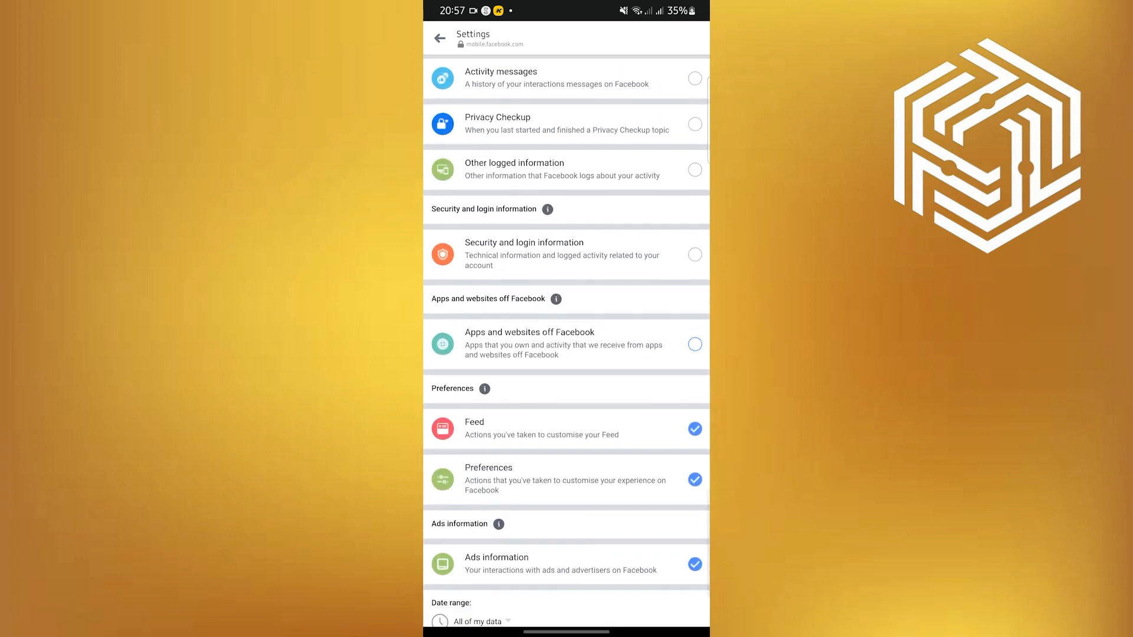
scroll("down", 3)
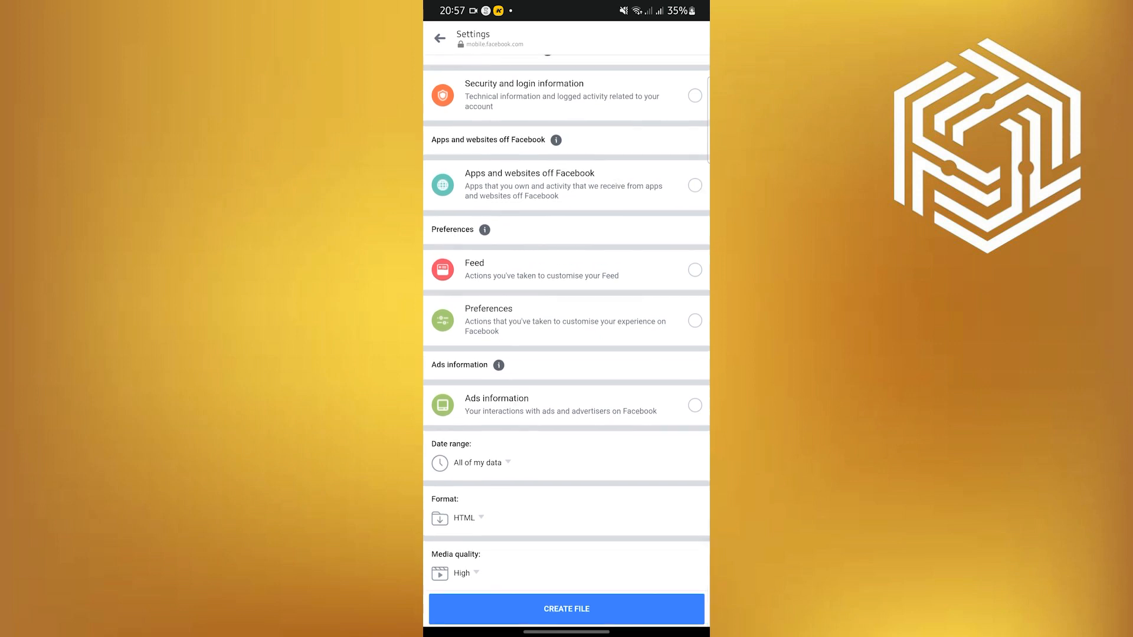
- Submit CREATE FILE so Facebook begins building the Messages-only archive
left_click(566, 609)
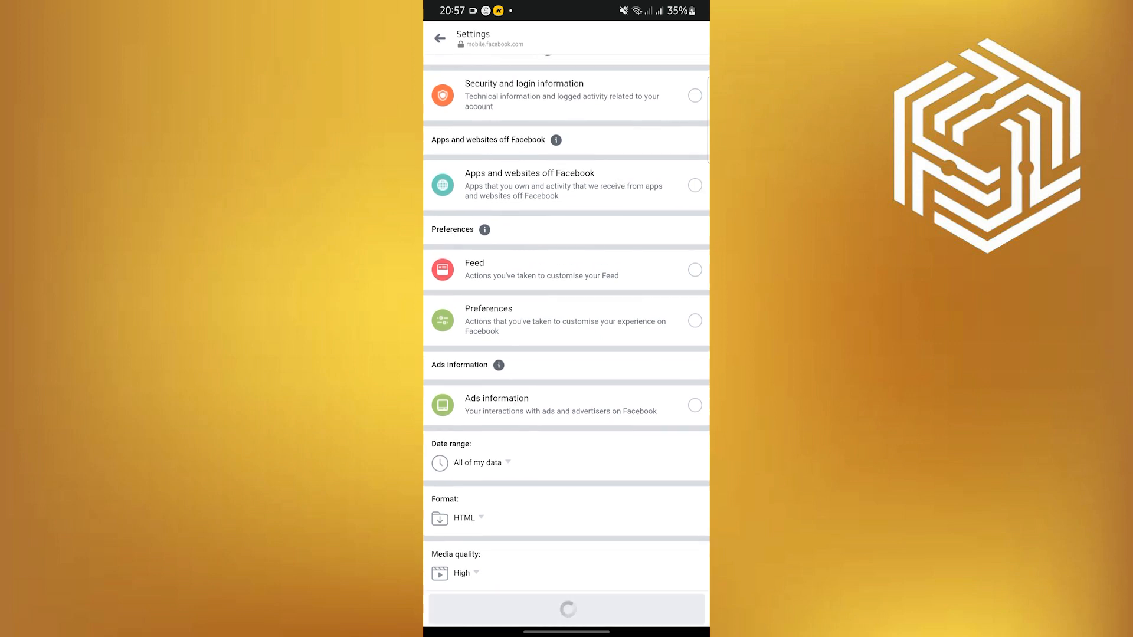